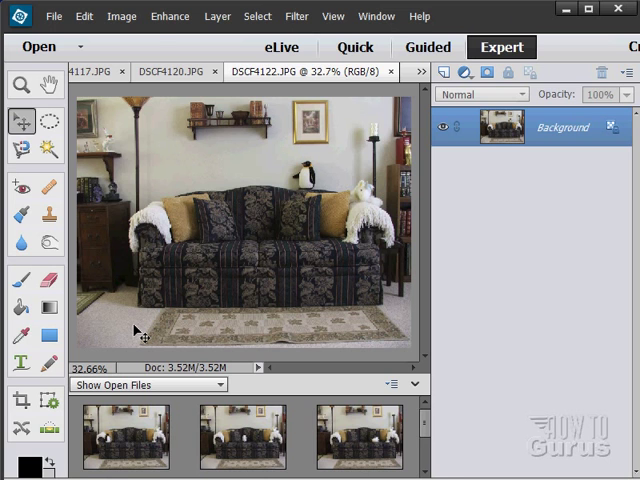
- Browse through the open couch photos, including DSCF4113, DSCF4115 and DSCF4120
{"action": "left_click", "coordinate": [169, 16]}
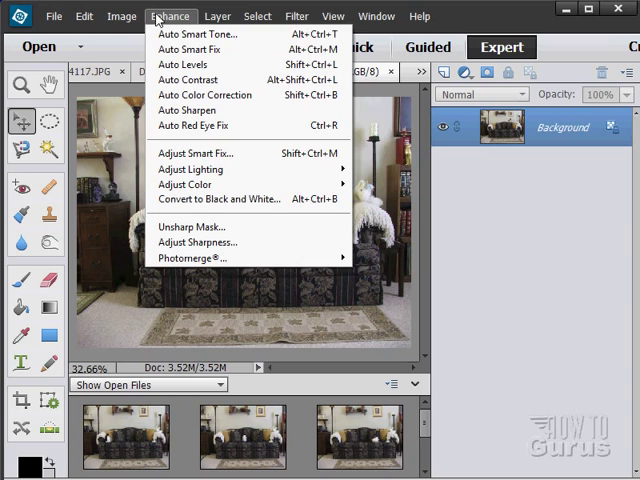
{"action": "mouse_move", "coordinate": [192, 258]}
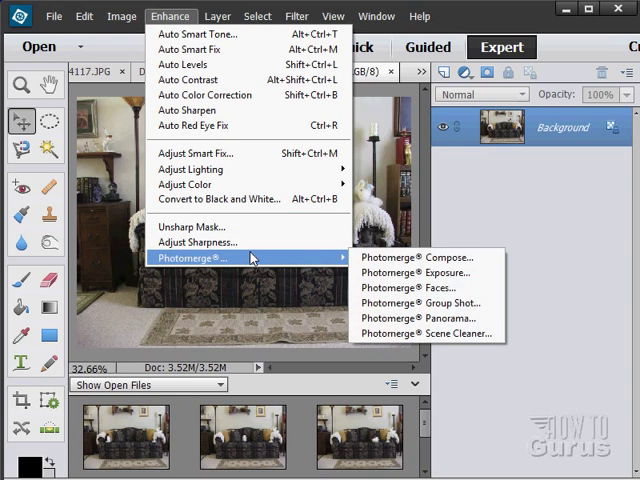
{"action": "mouse_move", "coordinate": [427, 302]}
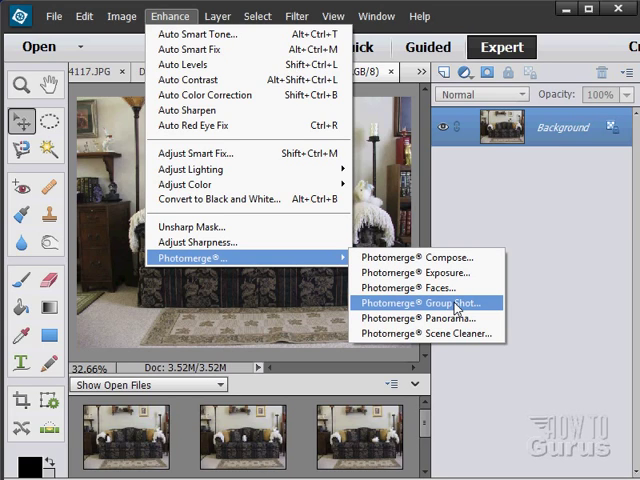
{"action": "mouse_move", "coordinate": [305, 308]}
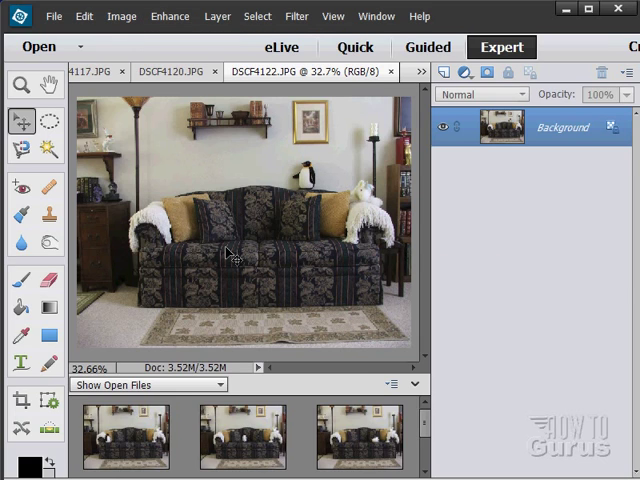
{"action": "mouse_move", "coordinate": [310, 175]}
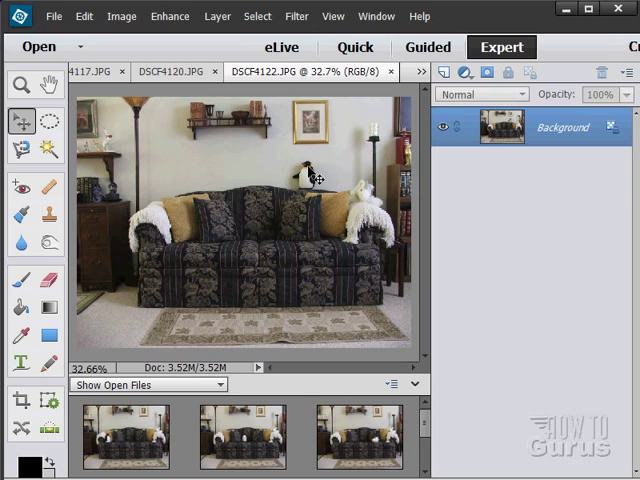
{"action": "mouse_move", "coordinate": [310, 180]}
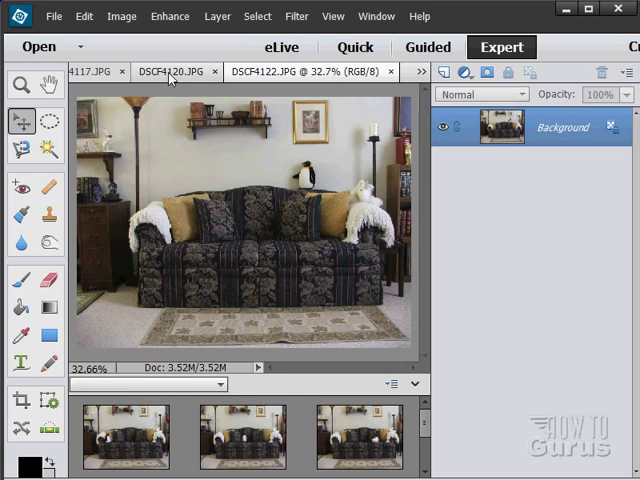
{"action": "left_click", "coordinate": [95, 71]}
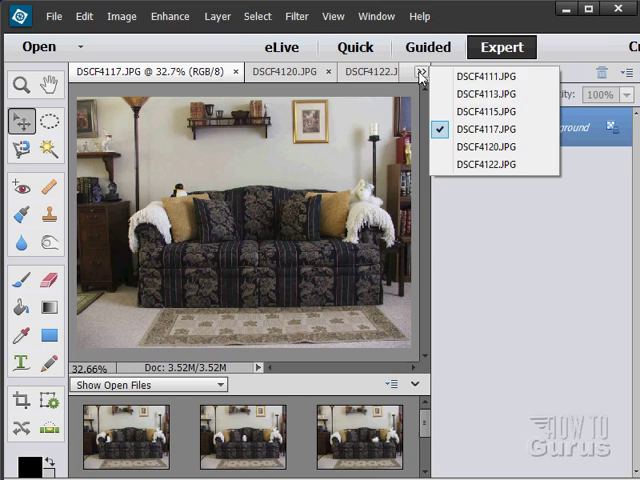
{"action": "left_click", "coordinate": [484, 74]}
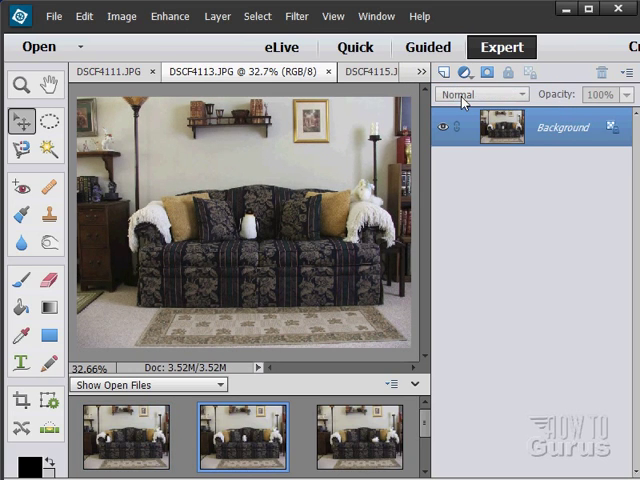
{"action": "left_click", "coordinate": [417, 72]}
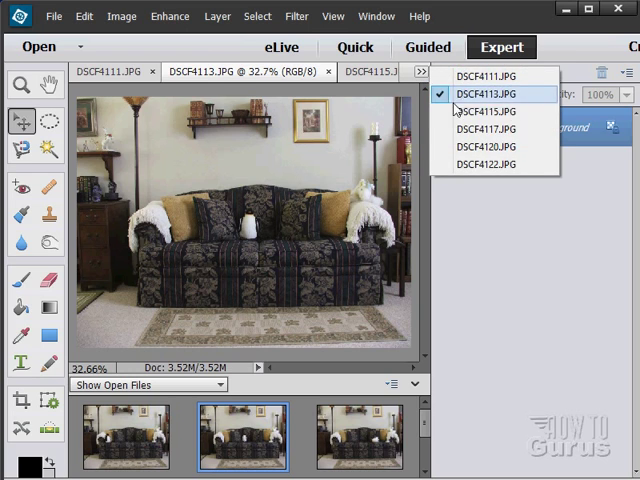
{"action": "left_click", "coordinate": [487, 111]}
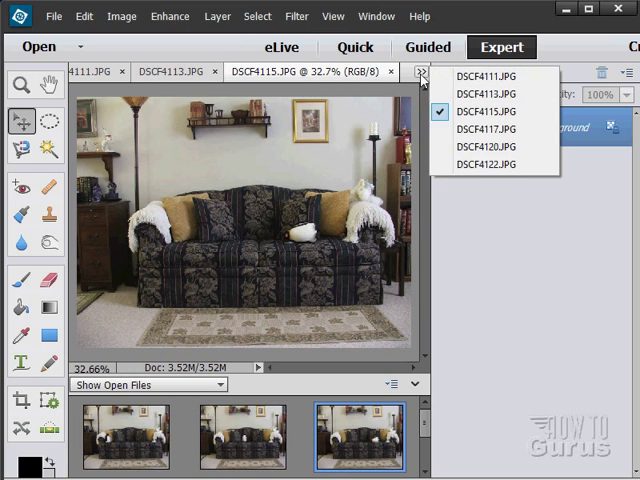
{"action": "left_click", "coordinate": [485, 146]}
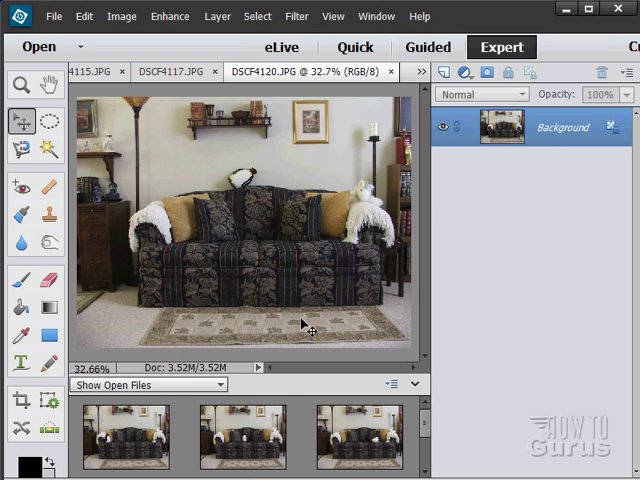
{"action": "left_click", "coordinate": [420, 71]}
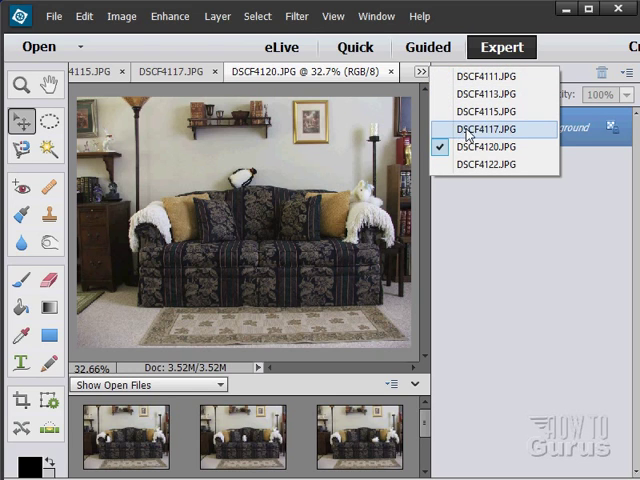
{"action": "left_click", "coordinate": [491, 129]}
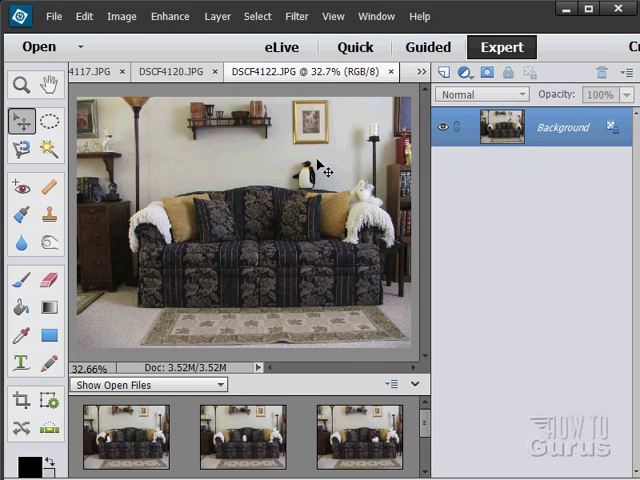
{"action": "mouse_move", "coordinate": [240, 245]}
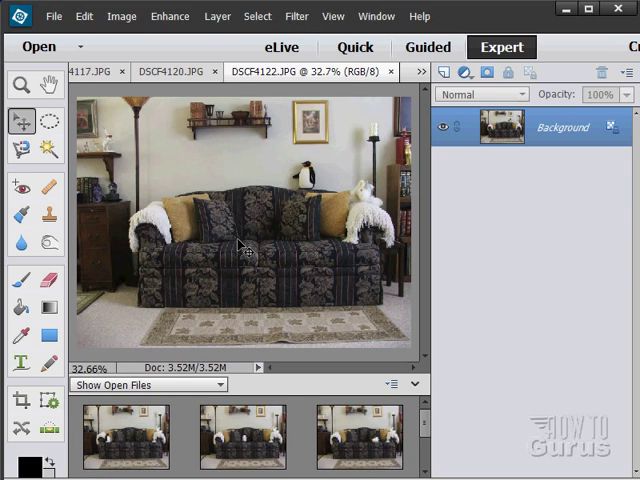
- Start Enhance > Photomerge Group Shot, loading all open photos
{"action": "left_click", "coordinate": [184, 16]}
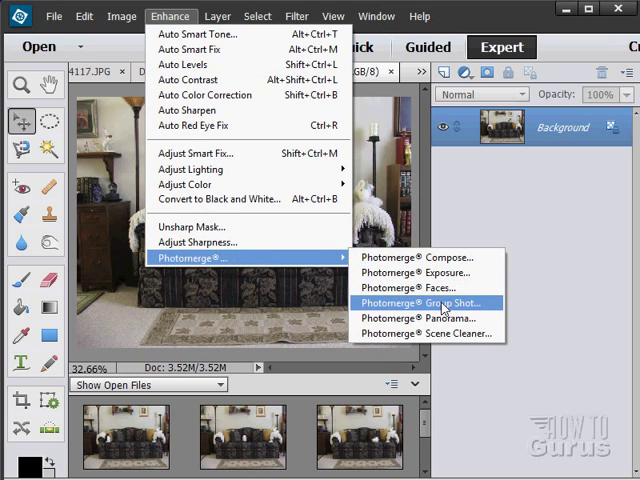
{"action": "left_click", "coordinate": [430, 302]}
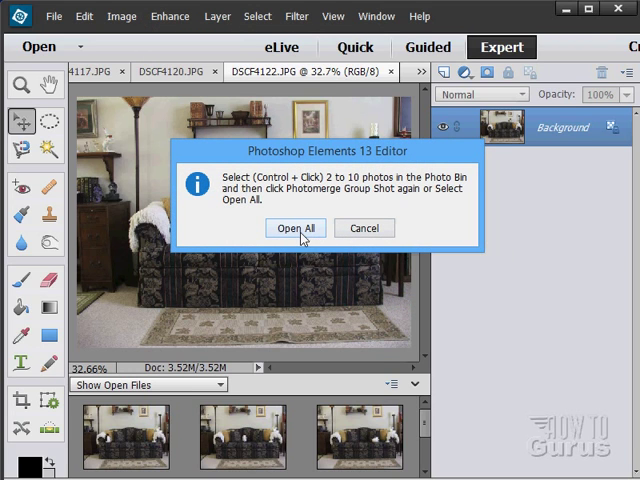
{"action": "left_click", "coordinate": [294, 228]}
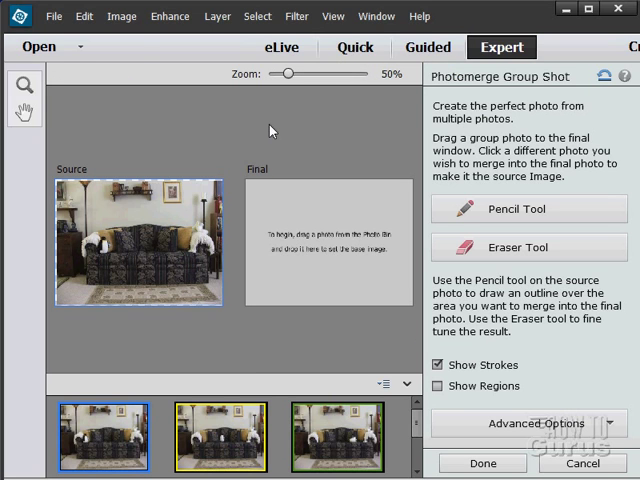
{"action": "mouse_move", "coordinate": [212, 128]}
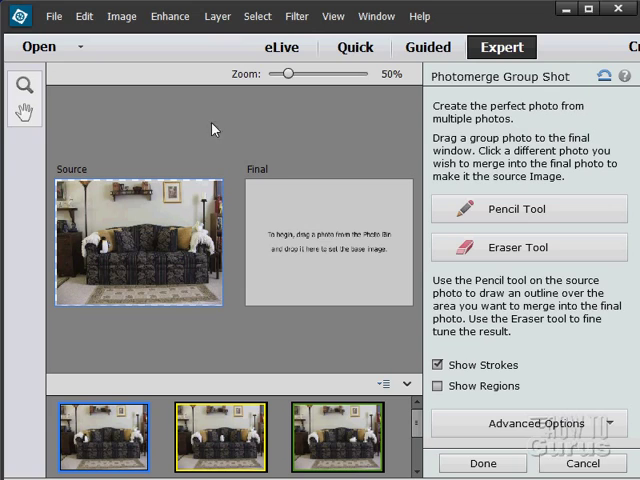
{"action": "mouse_move", "coordinate": [535, 157]}
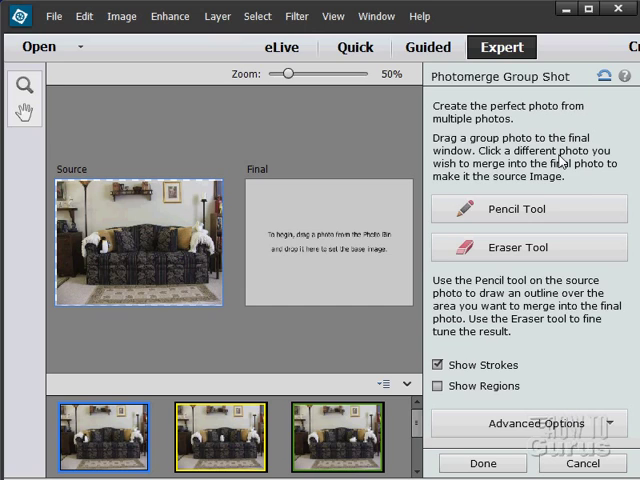
{"action": "mouse_move", "coordinate": [447, 188]}
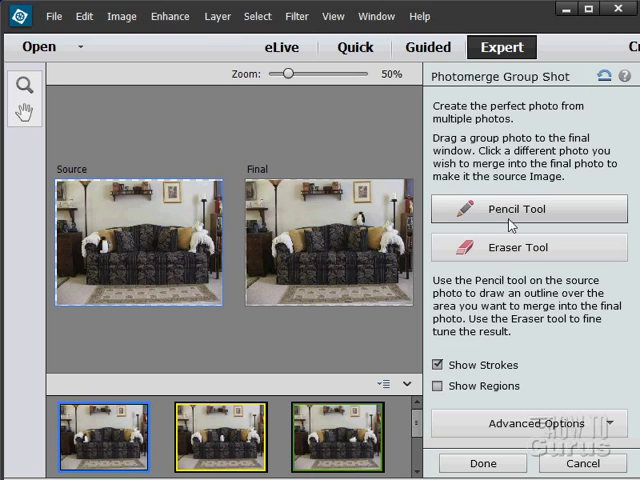
{"action": "mouse_move", "coordinate": [70, 261]}
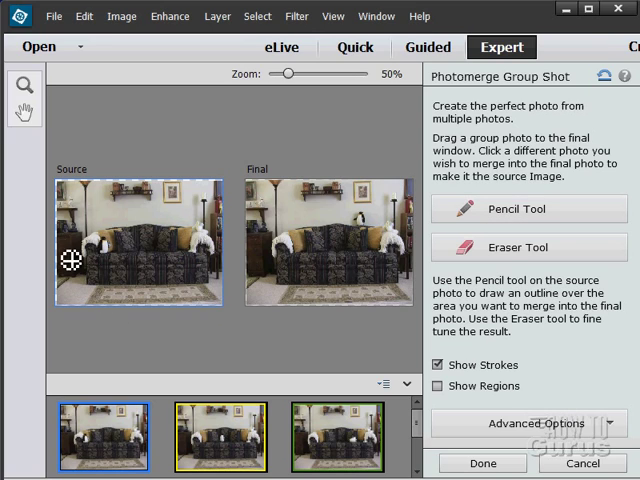
{"action": "mouse_move", "coordinate": [420, 315]}
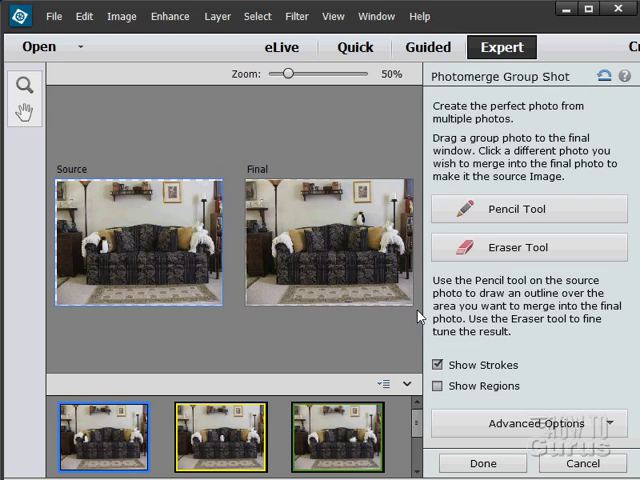
{"action": "mouse_move", "coordinate": [104, 190]}
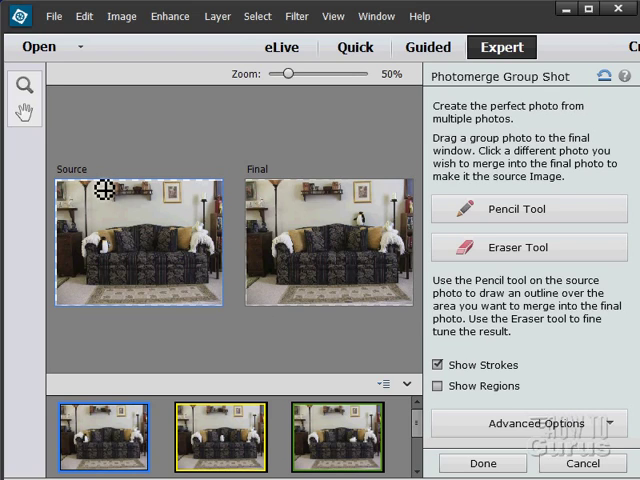
{"action": "mouse_move", "coordinate": [160, 261]}
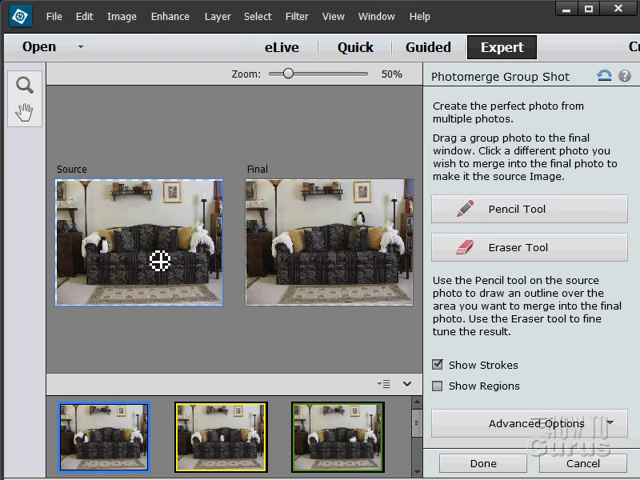
{"action": "mouse_move", "coordinate": [403, 280]}
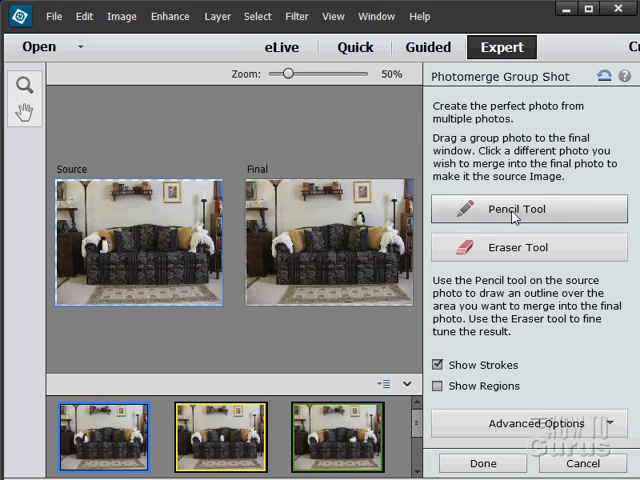
- Choose the Pencil tool and make the second couch photo the source image
{"action": "left_click", "coordinate": [529, 208]}
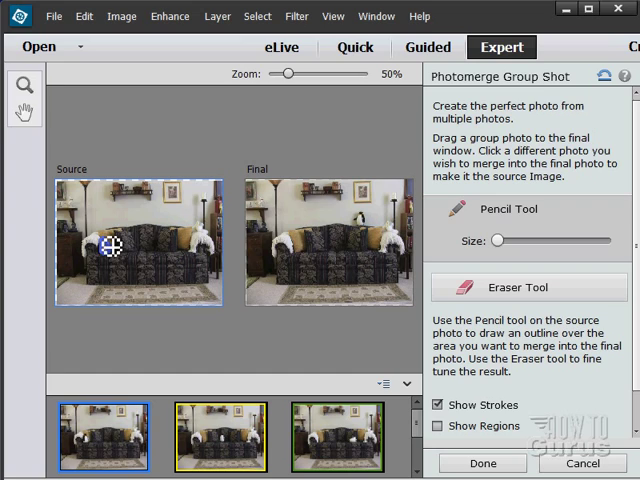
{"action": "mouse_move", "coordinate": [305, 250]}
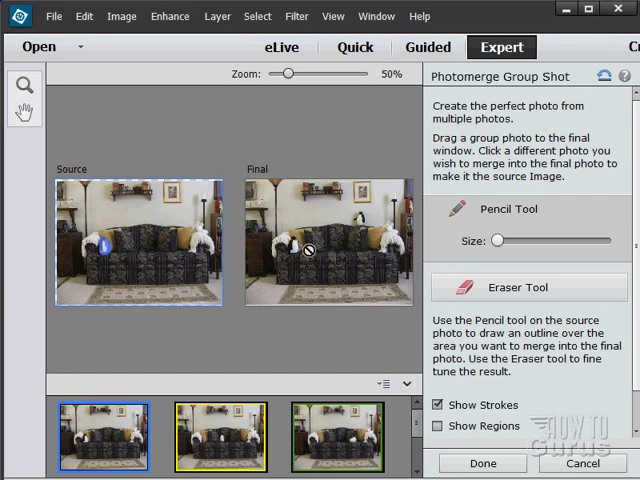
{"action": "mouse_move", "coordinate": [222, 443]}
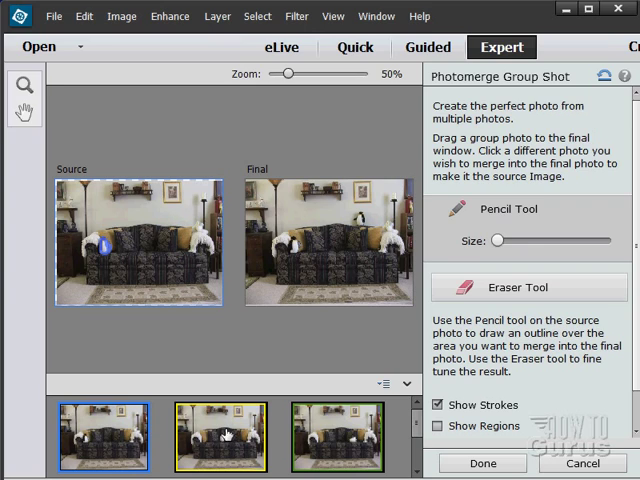
{"action": "left_click", "coordinate": [221, 437]}
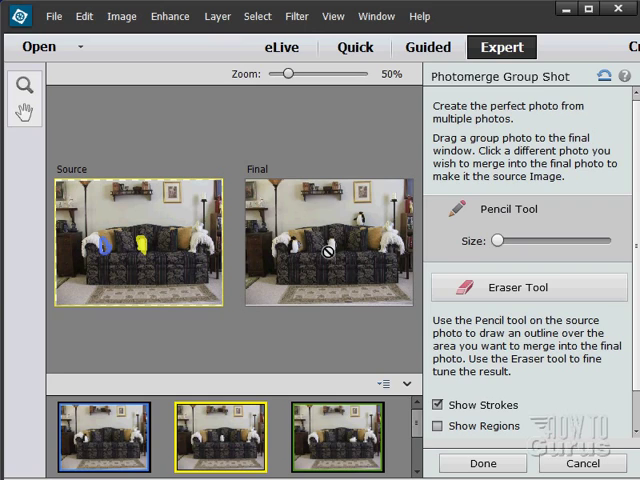
{"action": "mouse_move", "coordinate": [200, 263]}
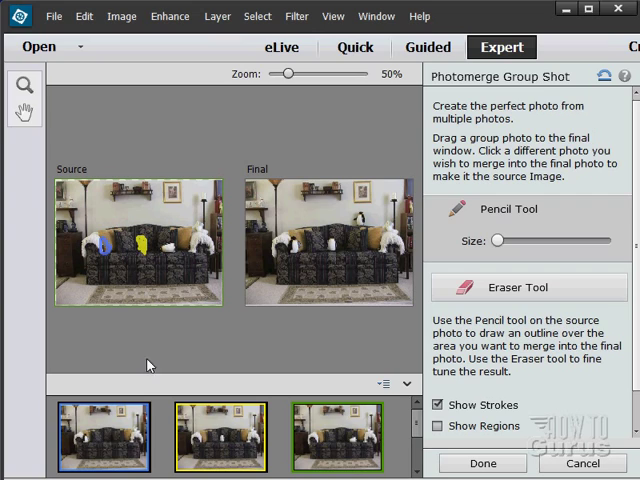
{"action": "mouse_move", "coordinate": [184, 261]}
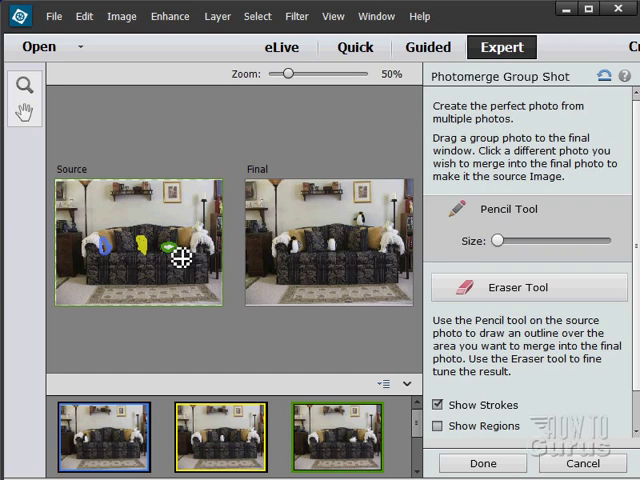
{"action": "mouse_move", "coordinate": [355, 258]}
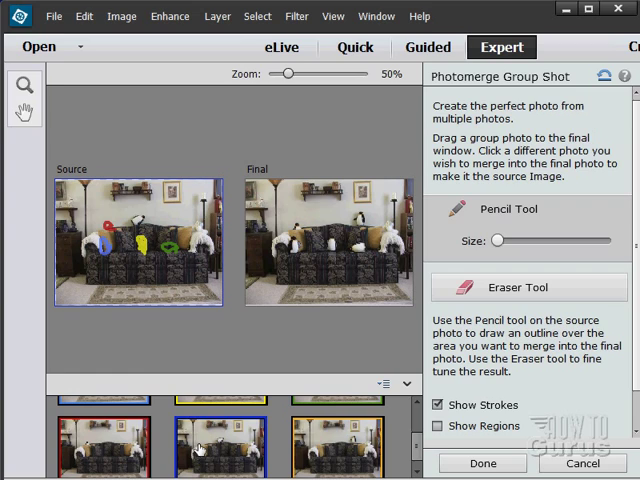
{"action": "mouse_move", "coordinate": [113, 222]}
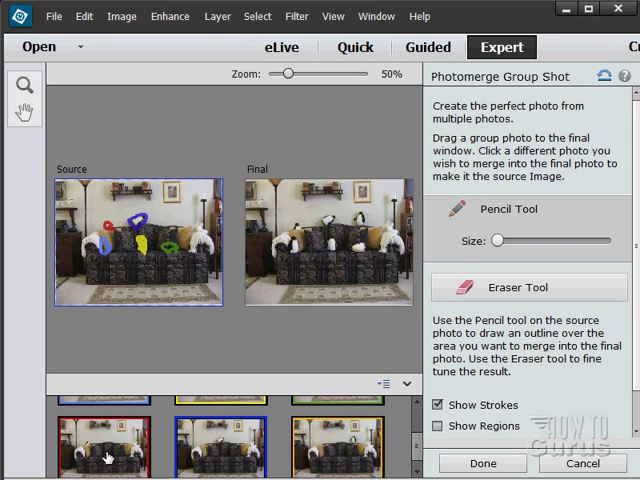
{"action": "mouse_move", "coordinate": [423, 412]}
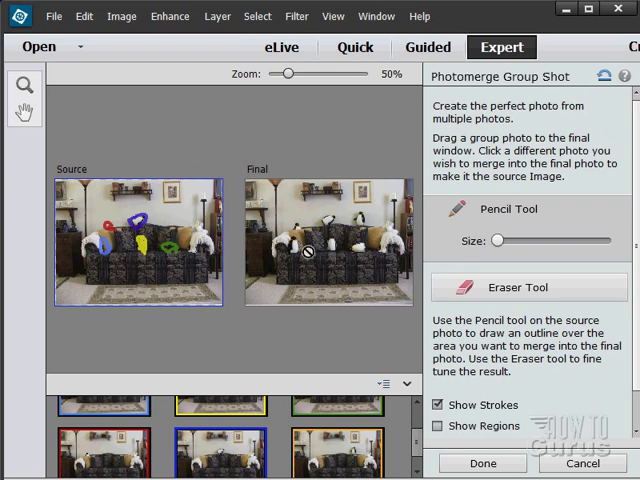
{"action": "mouse_move", "coordinate": [360, 253]}
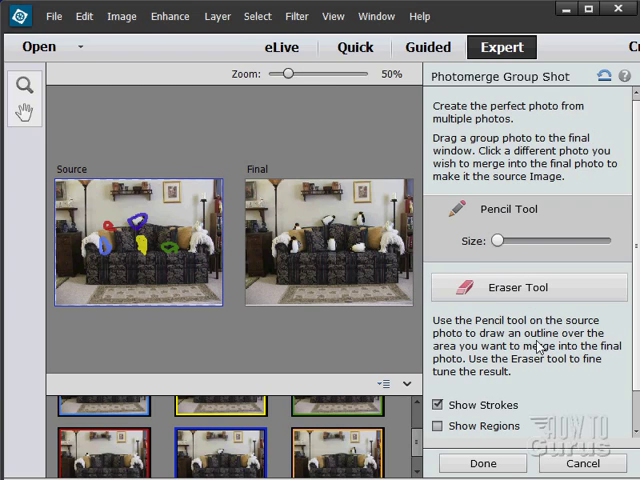
{"action": "left_click", "coordinate": [439, 426]}
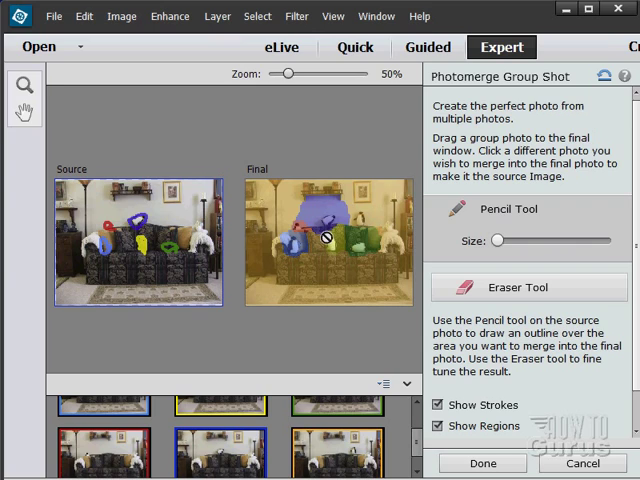
{"action": "mouse_move", "coordinate": [165, 224]}
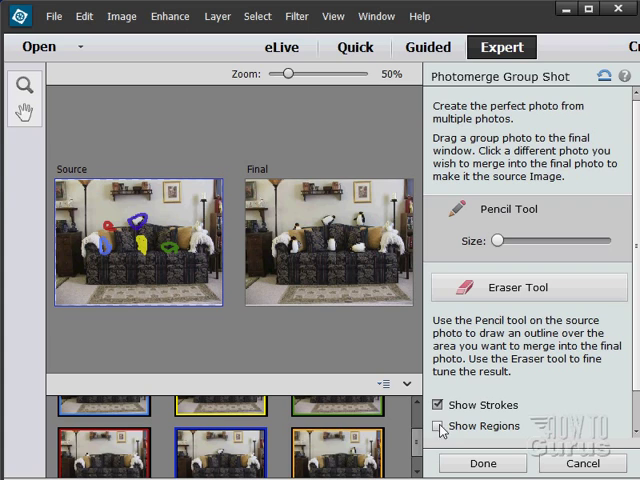
{"action": "left_click", "coordinate": [438, 413]}
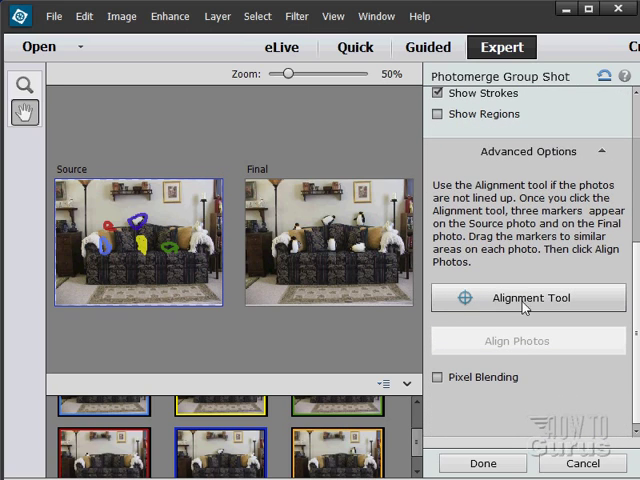
{"action": "mouse_move", "coordinate": [553, 308]}
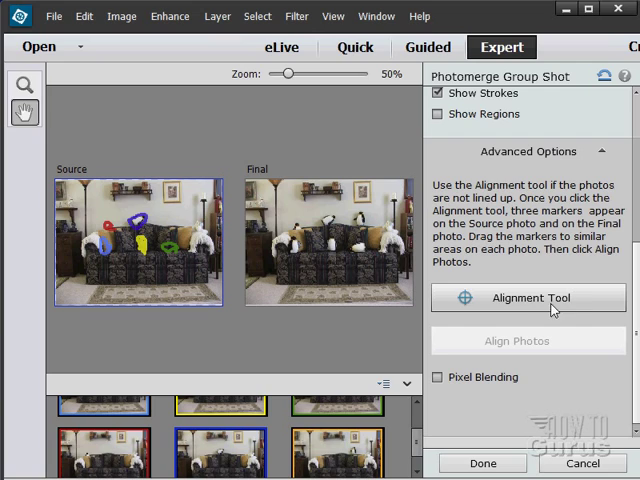
{"action": "mouse_move", "coordinate": [543, 307]}
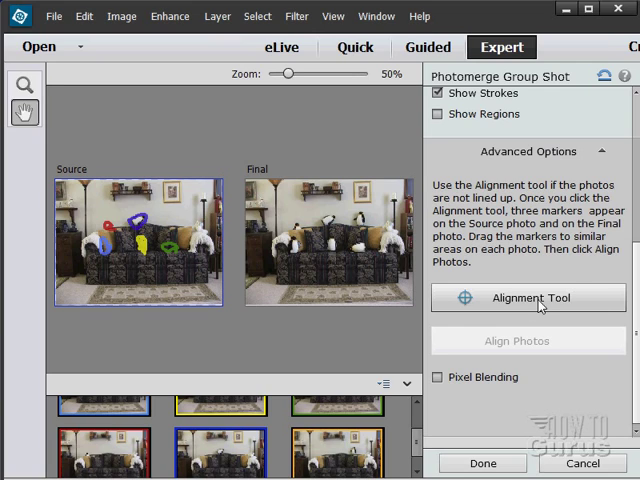
{"action": "mouse_move", "coordinate": [498, 412]}
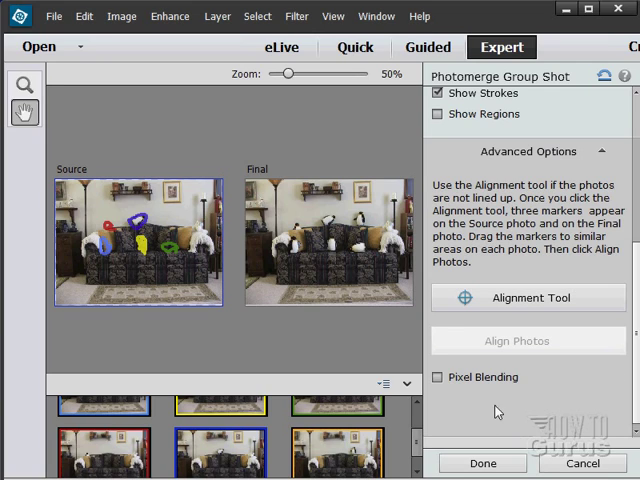
- Commit the group shot as a new untitled two-layer document with Done
{"action": "left_click", "coordinate": [482, 463]}
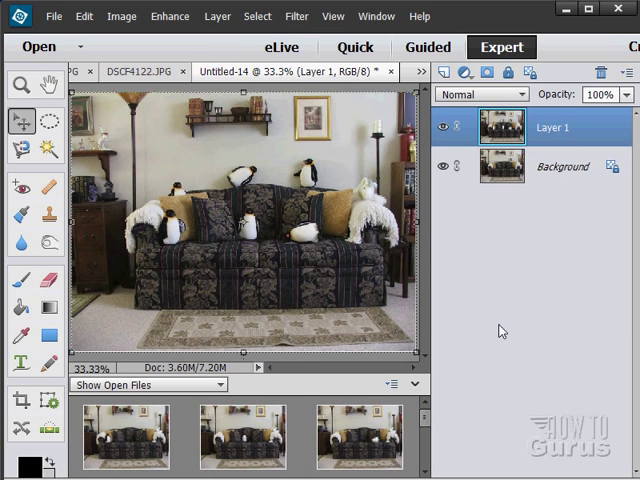
{"action": "mouse_move", "coordinate": [250, 271]}
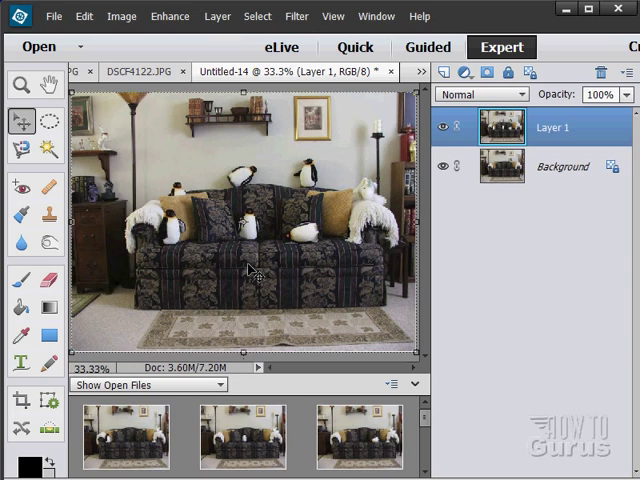
{"action": "mouse_move", "coordinate": [265, 263]}
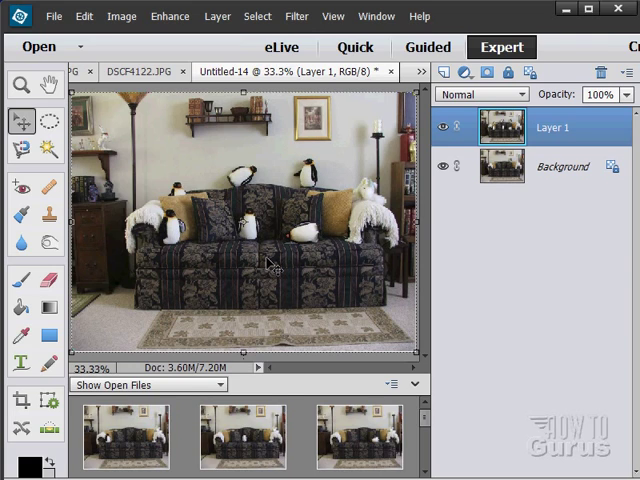
{"action": "mouse_move", "coordinate": [187, 245]}
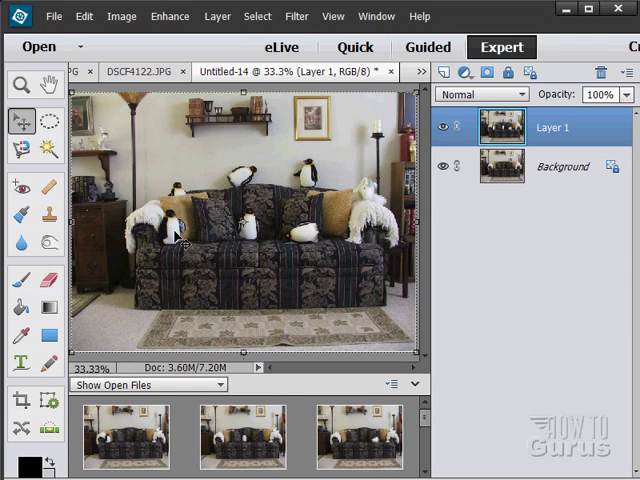
{"action": "mouse_move", "coordinate": [360, 235]}
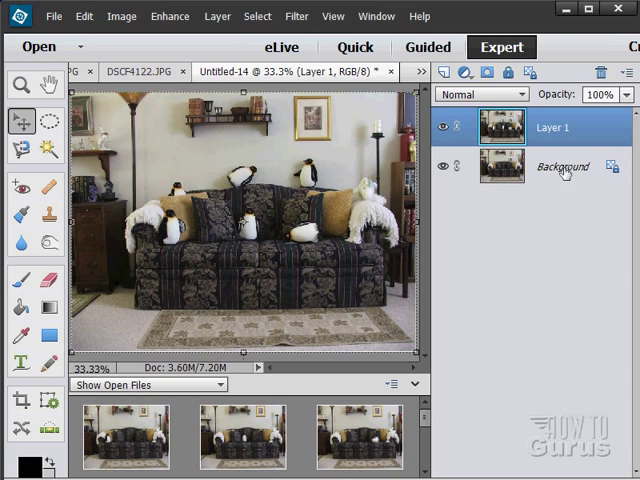
- Make the Background layer the active layer in the Layers panel
{"action": "left_click", "coordinate": [562, 166]}
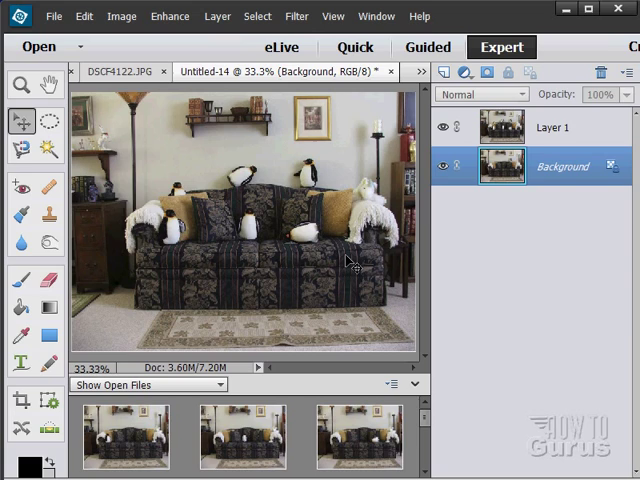
{"action": "mouse_move", "coordinate": [185, 262]}
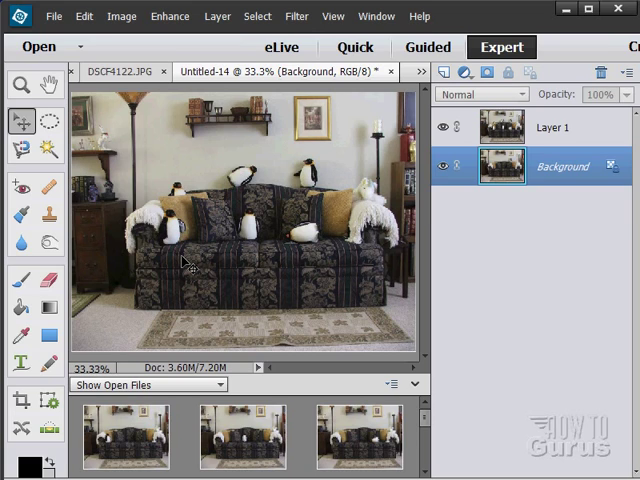
{"action": "mouse_move", "coordinate": [228, 324]}
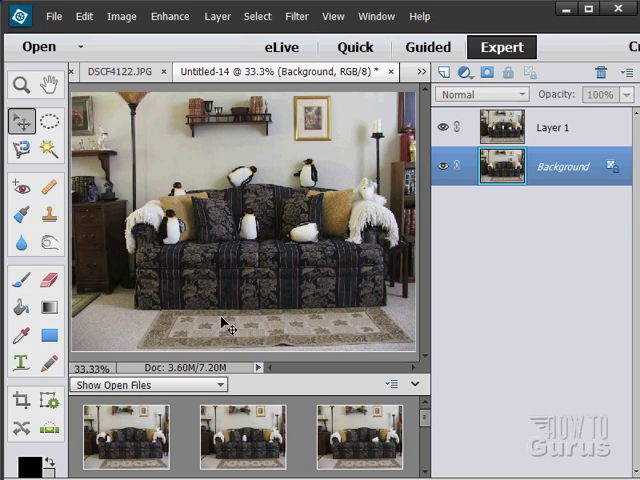
{"action": "mouse_move", "coordinate": [241, 336]}
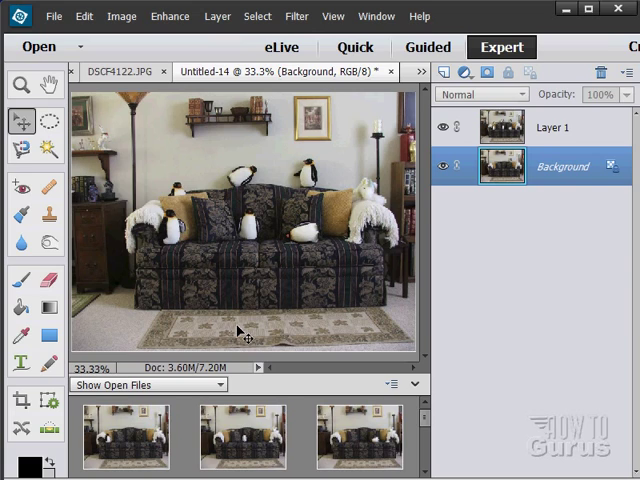
{"action": "mouse_move", "coordinate": [365, 307]}
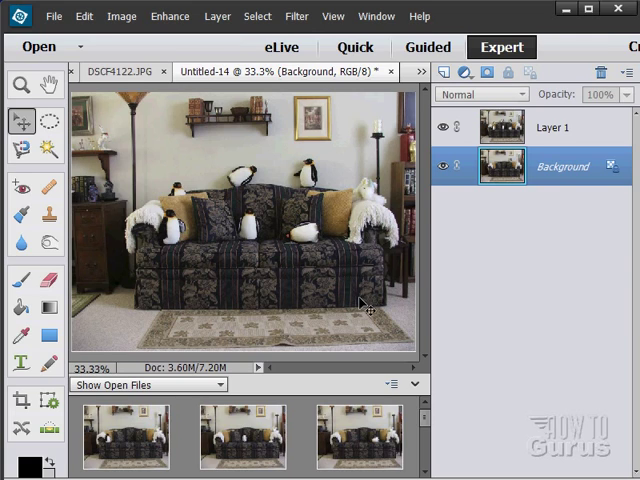
{"action": "mouse_move", "coordinate": [190, 195]}
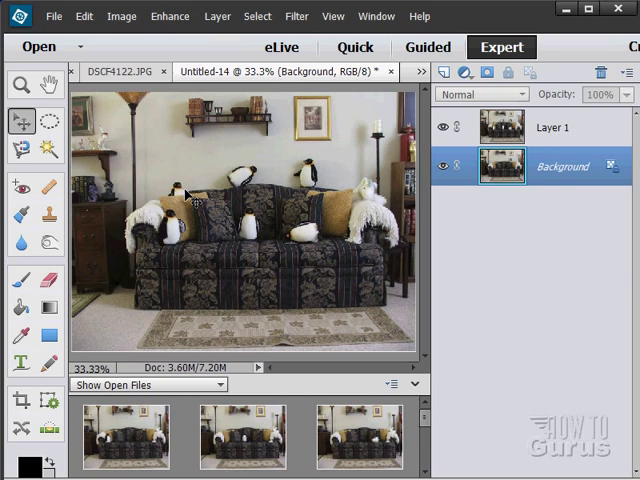
{"action": "mouse_move", "coordinate": [230, 240]}
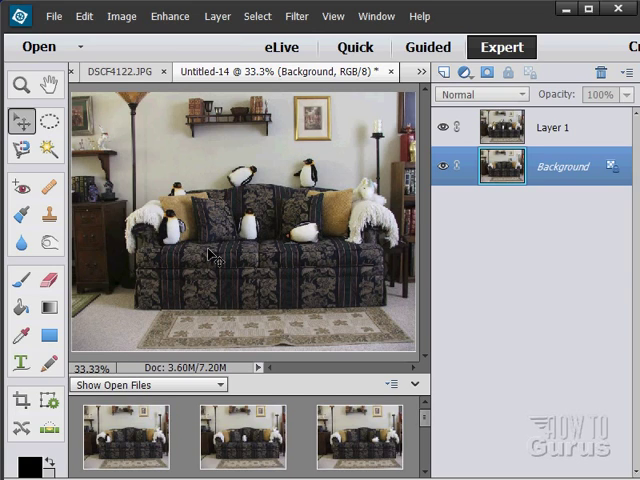
{"action": "mouse_move", "coordinate": [272, 267]}
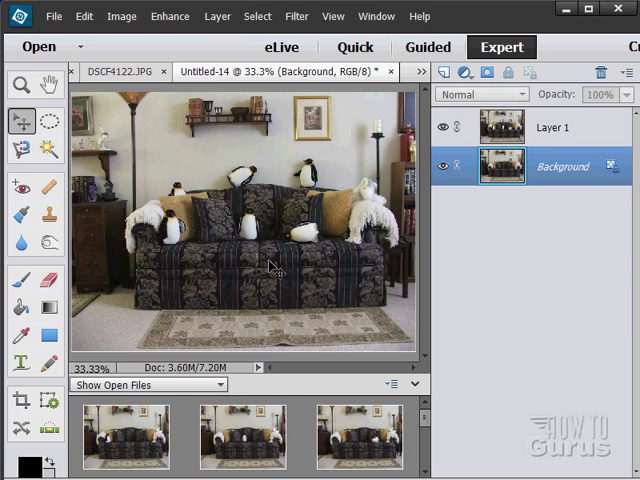
{"action": "mouse_move", "coordinate": [240, 278]}
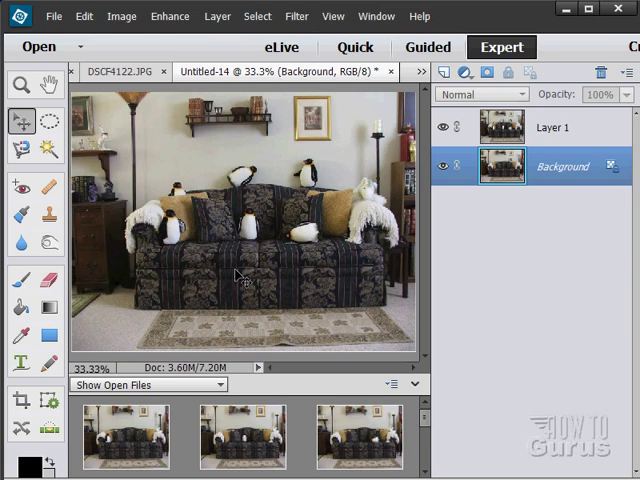
{"action": "mouse_move", "coordinate": [167, 237]}
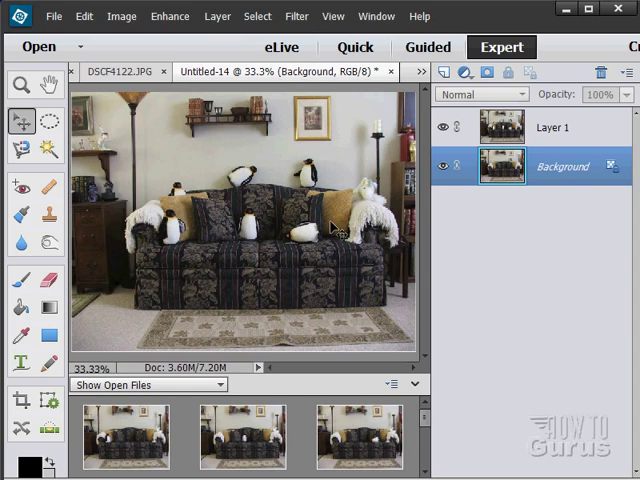
{"action": "mouse_move", "coordinate": [338, 222]}
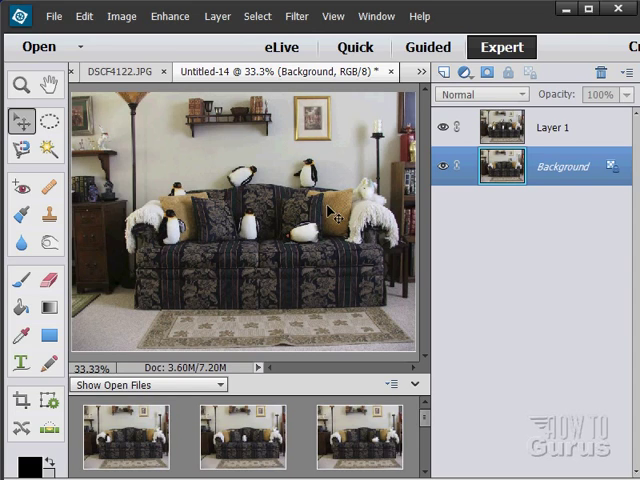
{"action": "mouse_move", "coordinate": [160, 225]}
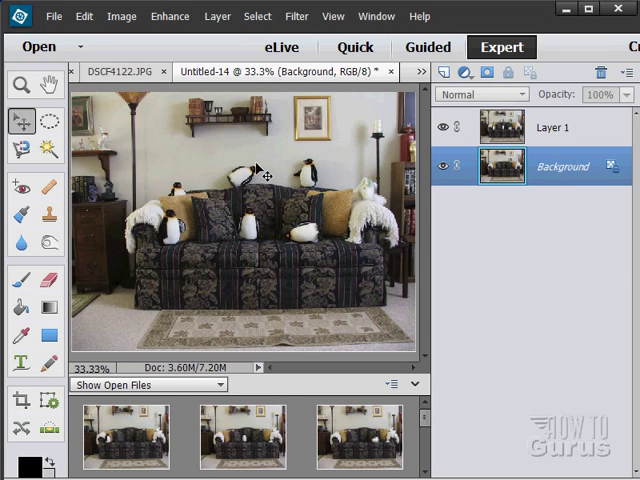
{"action": "mouse_move", "coordinate": [203, 242]}
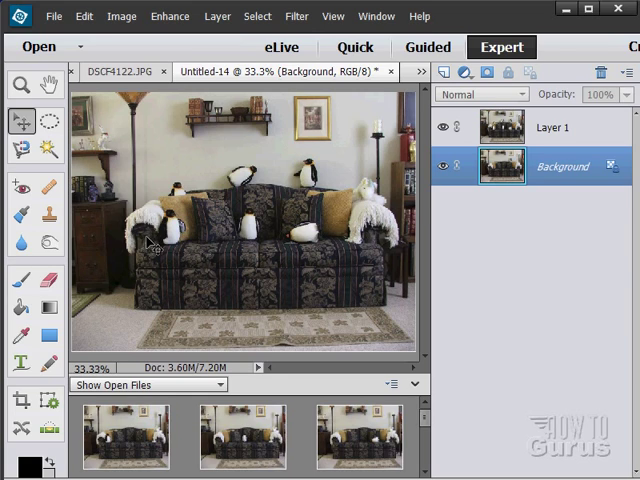
{"action": "mouse_move", "coordinate": [200, 223]}
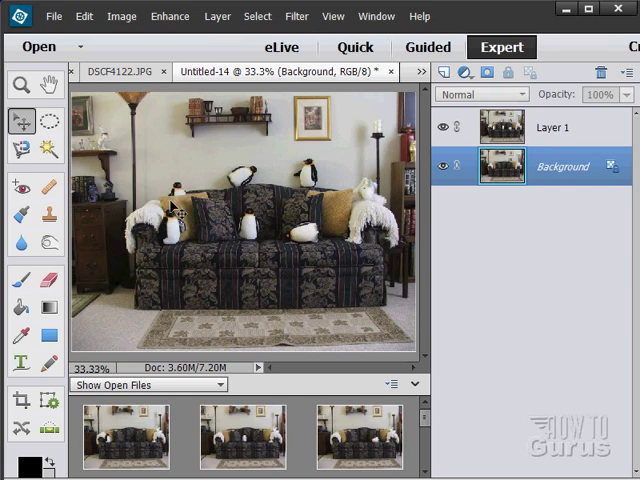
{"action": "mouse_move", "coordinate": [299, 277]}
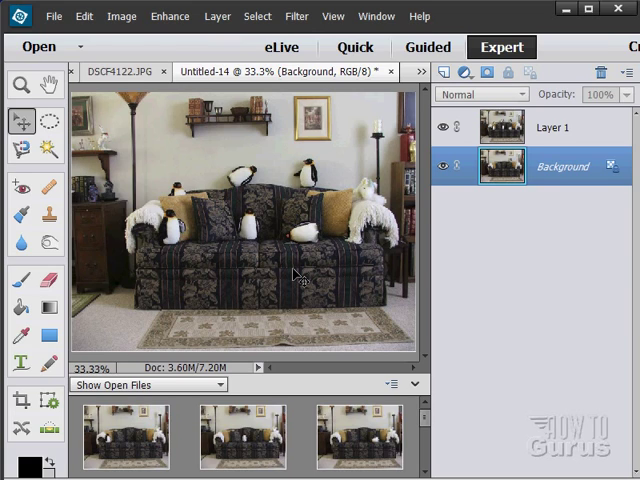
{"action": "mouse_move", "coordinate": [341, 268]}
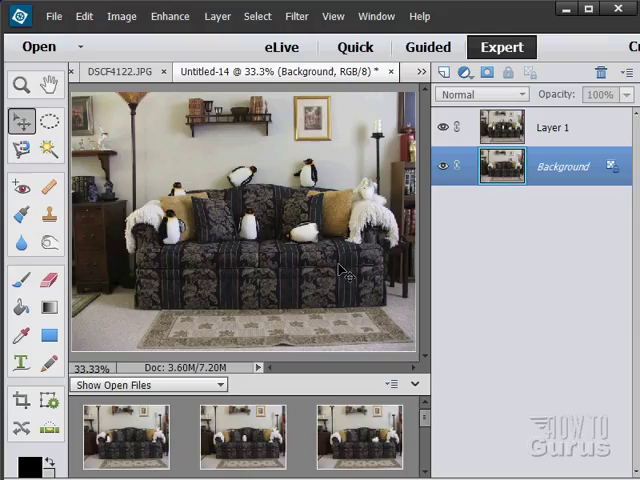
{"action": "mouse_move", "coordinate": [358, 297]}
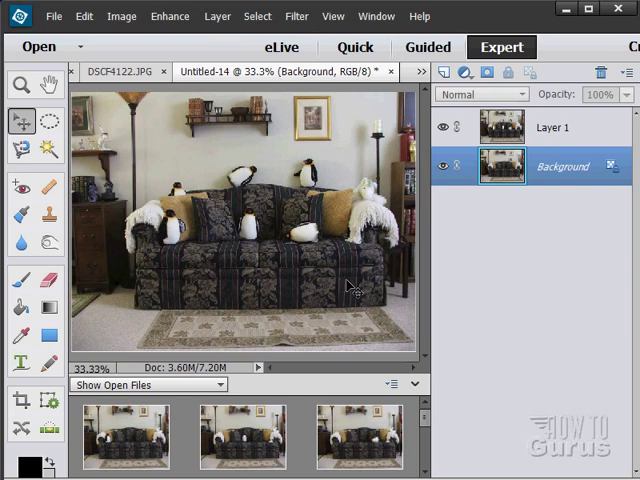
{"action": "mouse_move", "coordinate": [421, 347]}
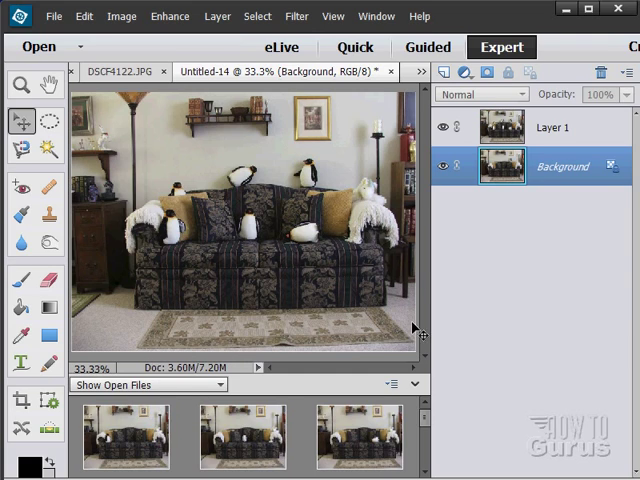
{"action": "mouse_move", "coordinate": [315, 105]}
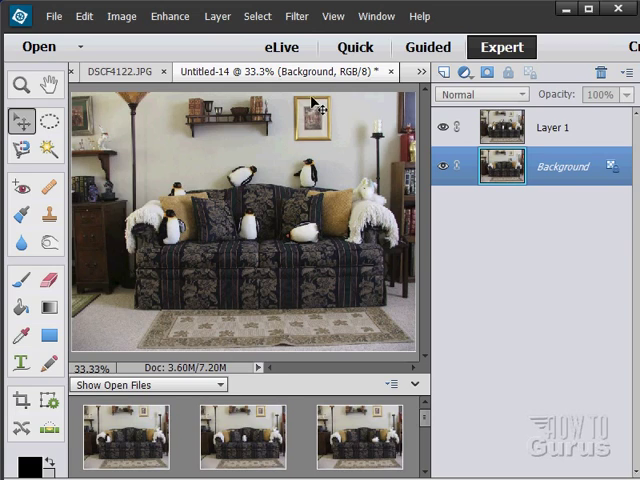
{"action": "mouse_move", "coordinate": [277, 310]}
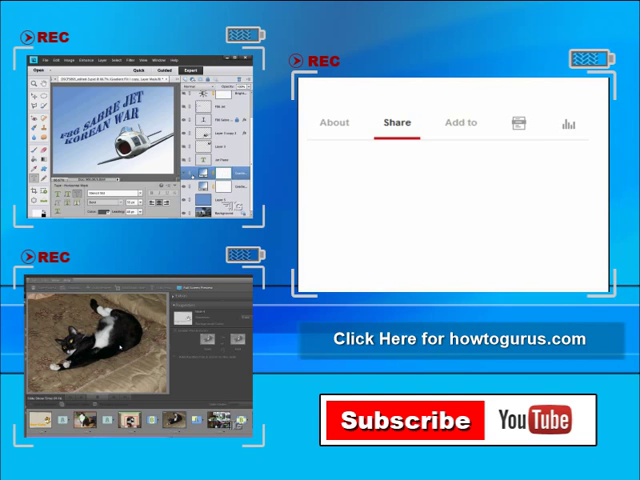
{"action": "left_click", "coordinate": [397, 122]}
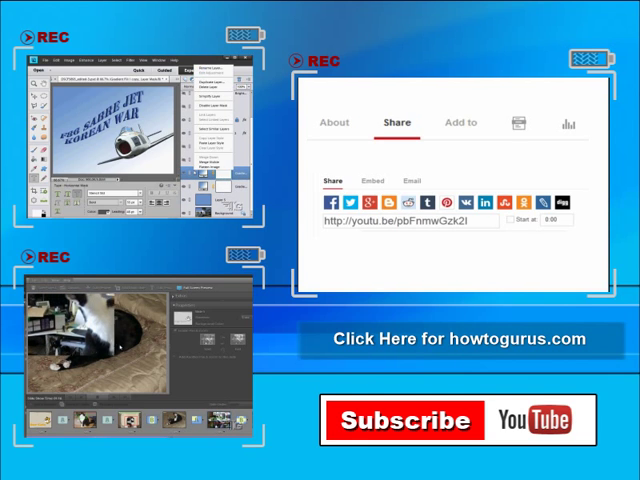